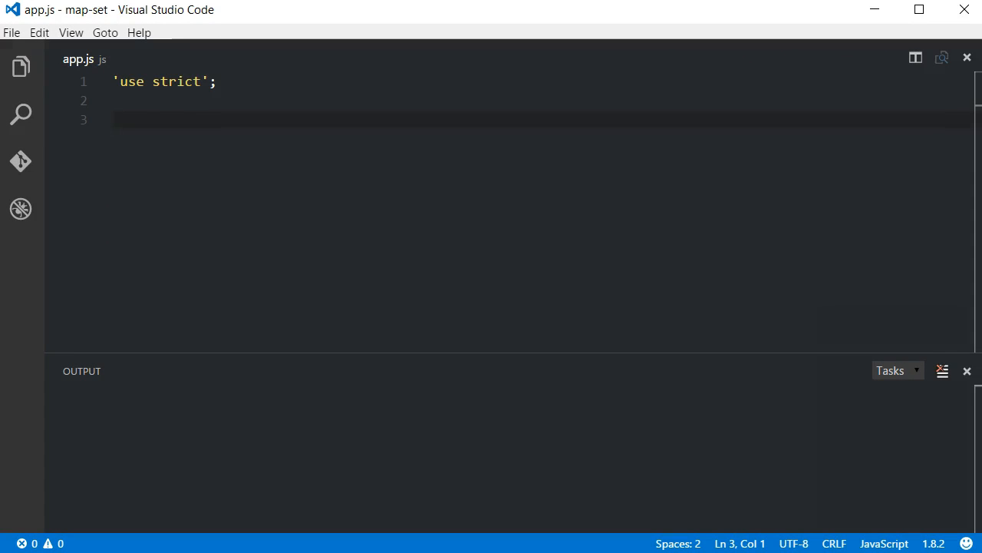
- Declare let movies = new Map() and set key 1 to 'Star Wars', 2 and 3 to The Matrix and Forrest Gump
text(let movies =)
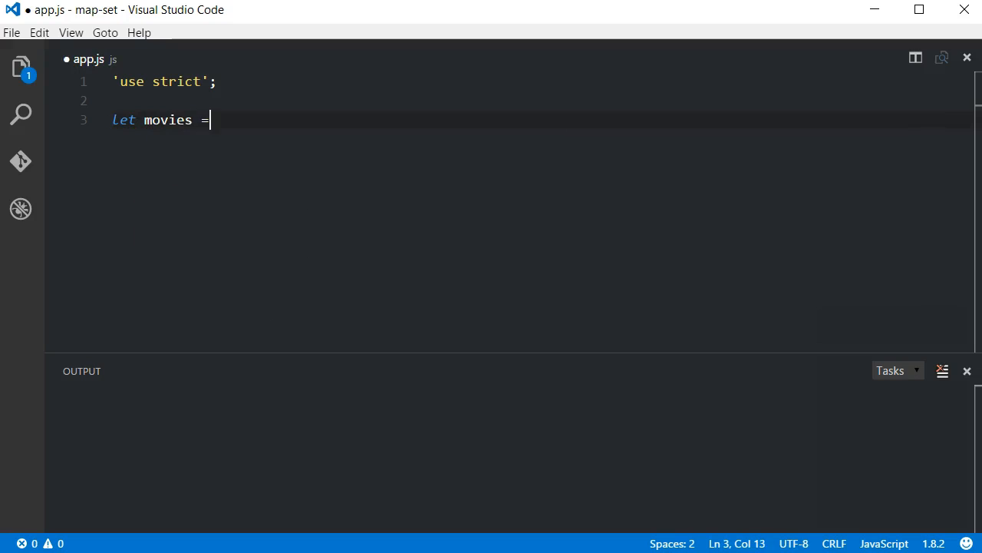
text(new Map();)
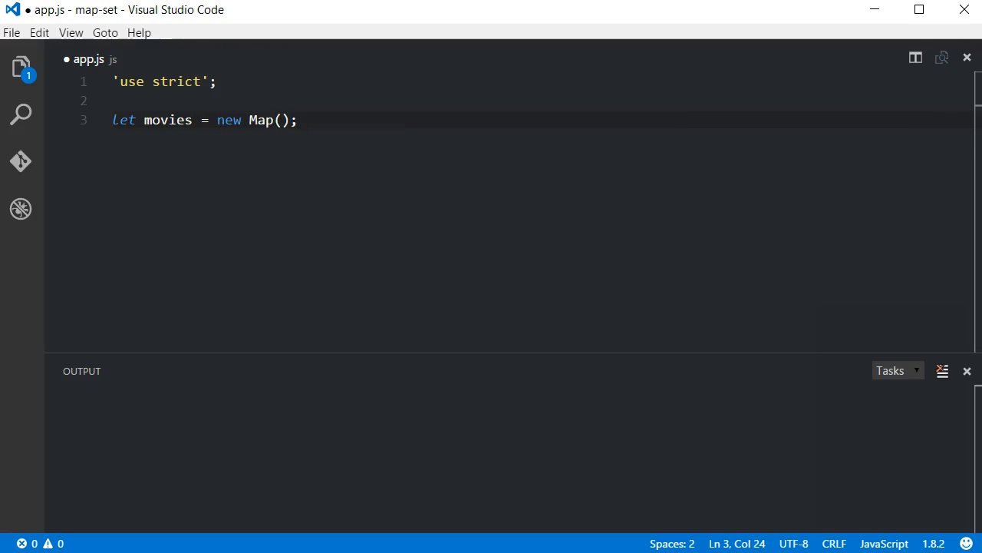
text(movies.)
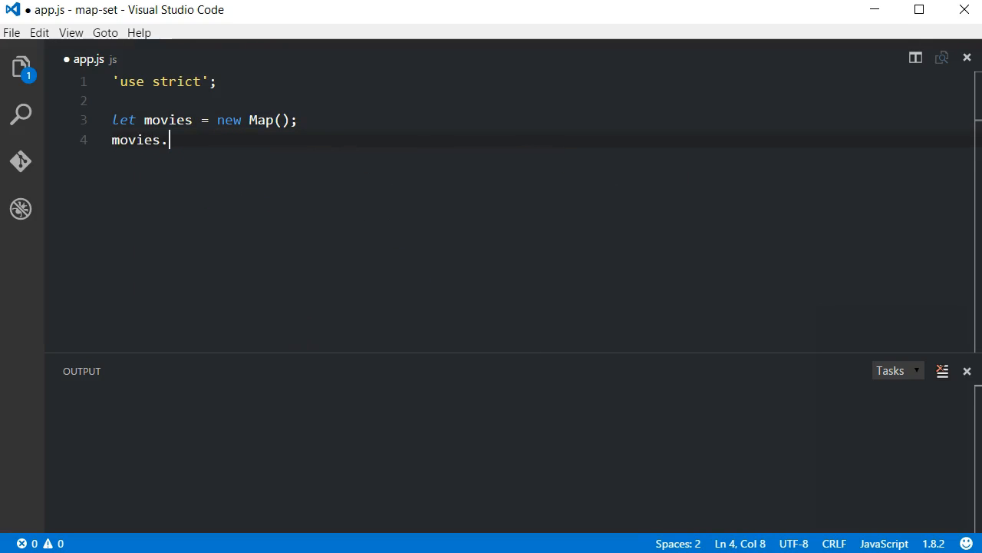
text(set(1, { title: 'Star Wars' });)
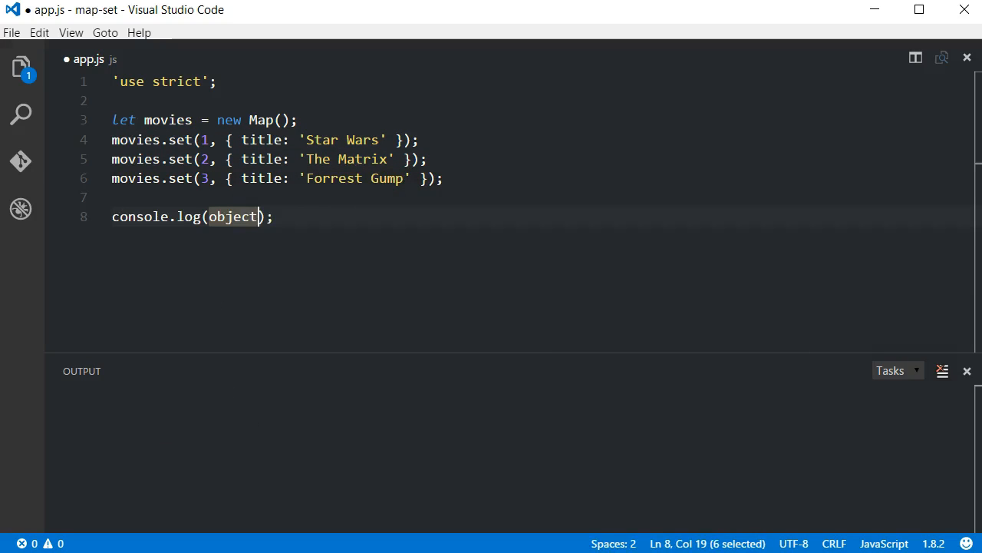
- Check movies.has, then overwrite key 1 as 'Star Wars: The Force Awakens' and log the stored movie
text(movies.has)
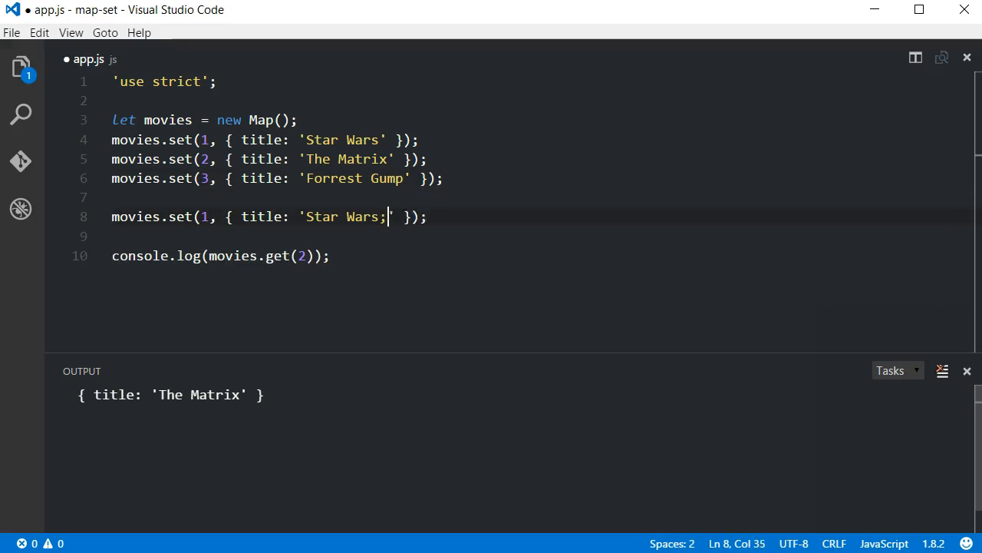
text(: The Force Awak)
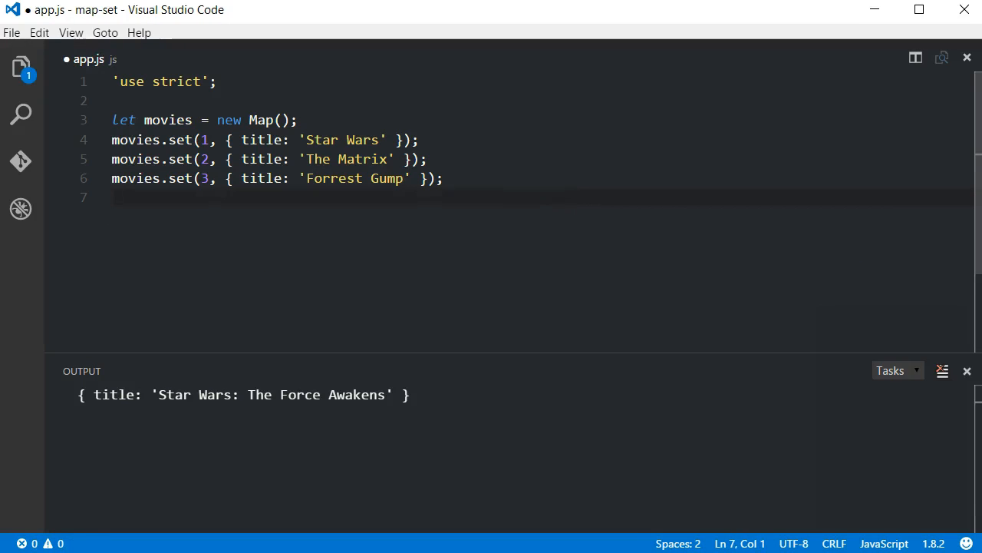
- Delete key 3 from movies and log movies.size, which prints 2
text(movies.delete)
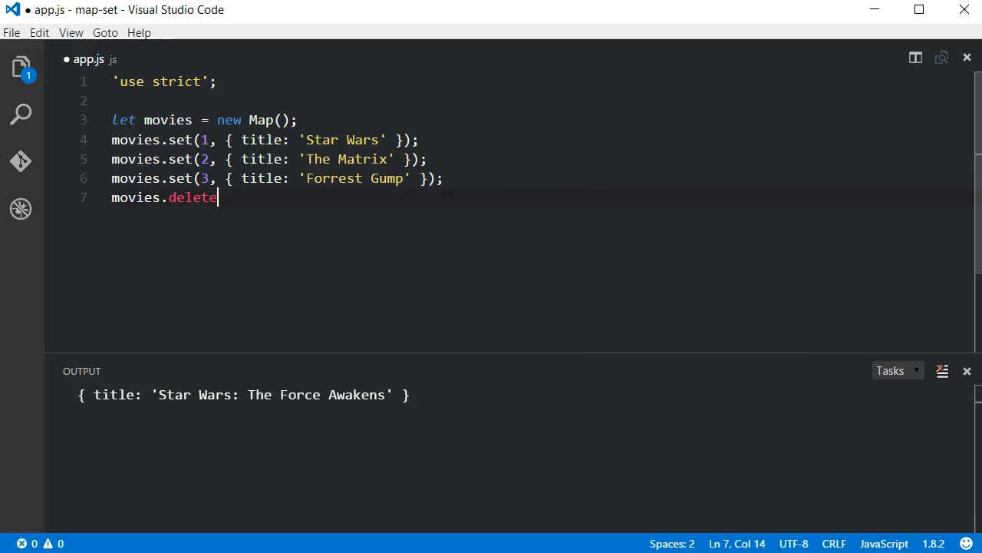
text((3);)
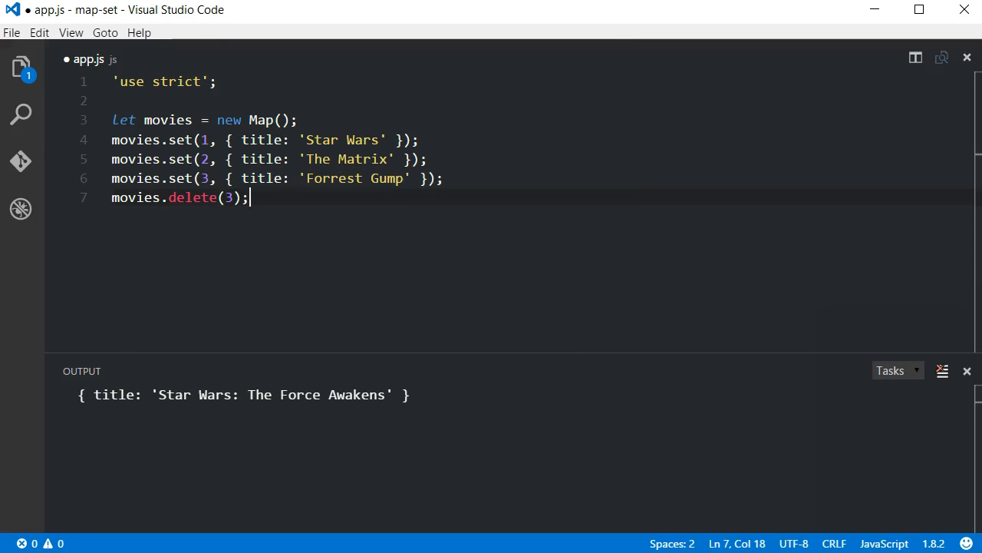
text(console.log(object);)
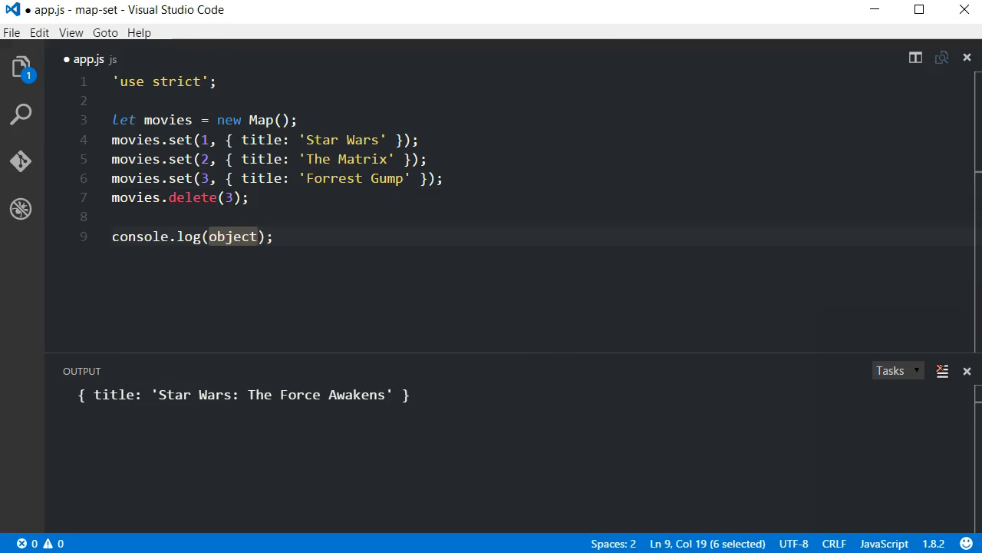
text(movies.size)
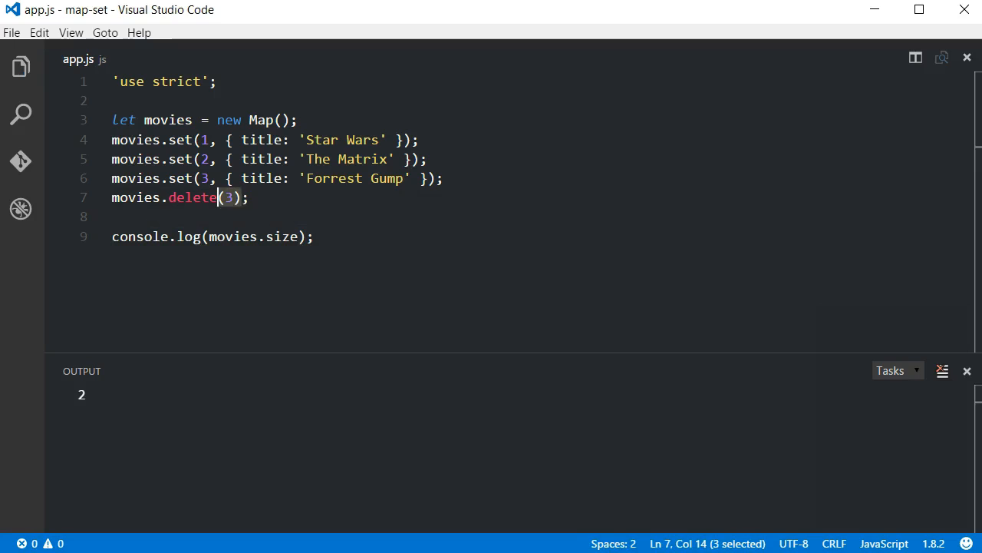
- Swap the delete for movies.clear() so size logs 0, then remove the set and clear lines
text(clear())
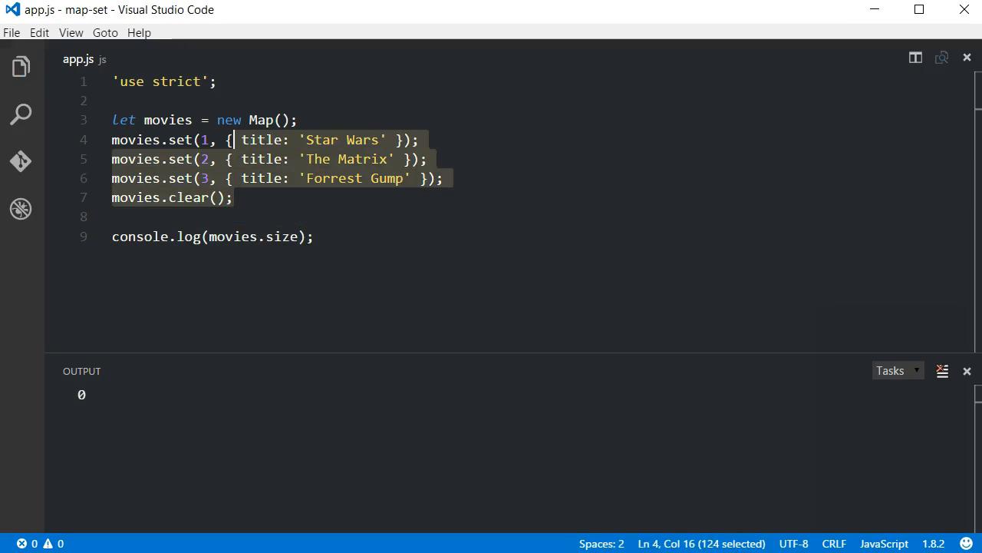
key(Delete)
text([ [1] )
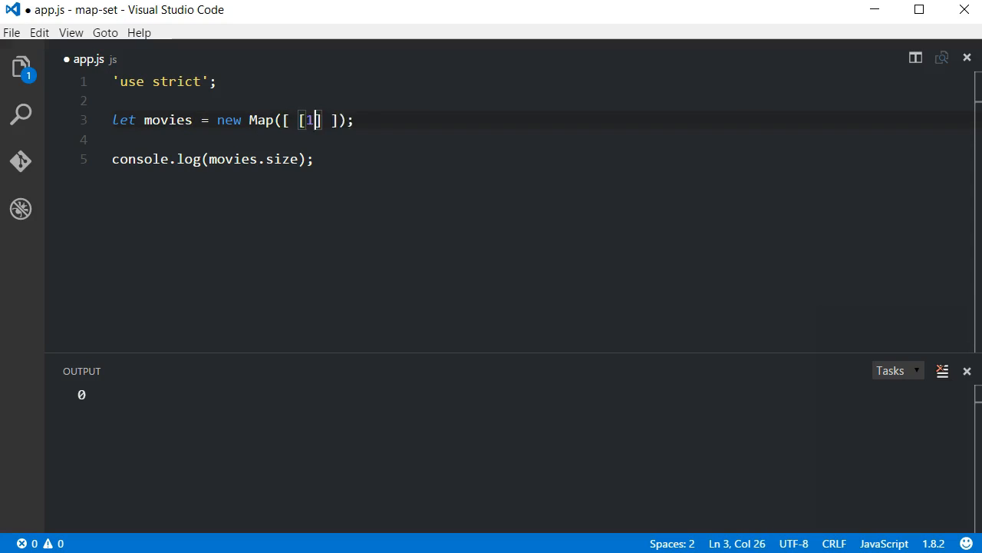
- Initialize movies from pairs [1,'Star Wars'], [2,'The Matrix'], [3,'Forrest Gump']
text(, 'Star Wr)
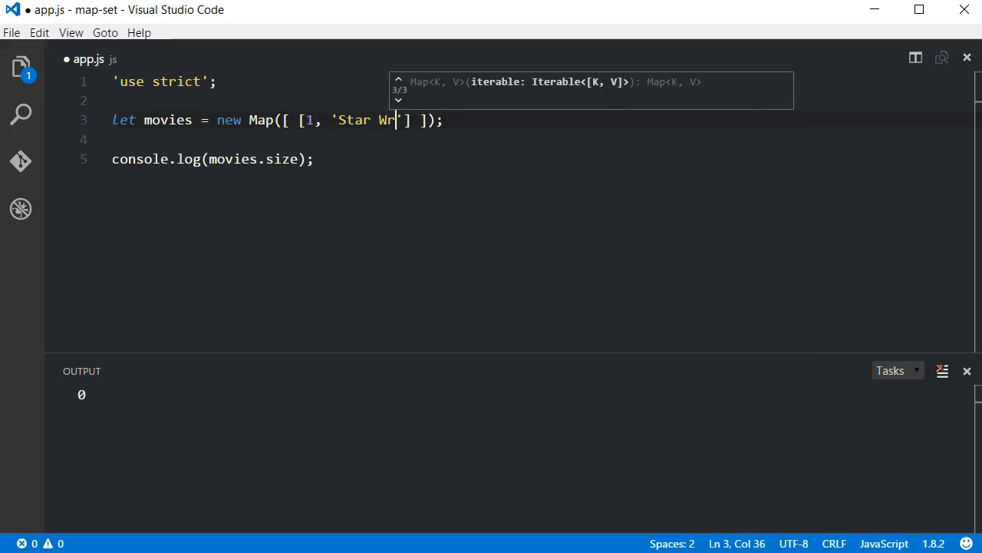
text(ars'], [2, 'The Matrix')
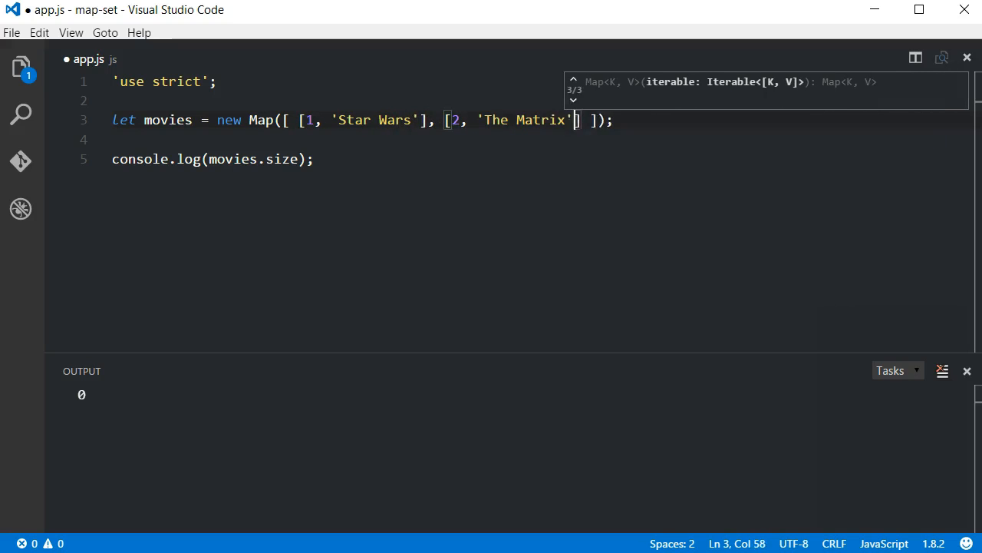
text(, [3, 'Forrest Gump)
text(console.log(movies.get(1));)
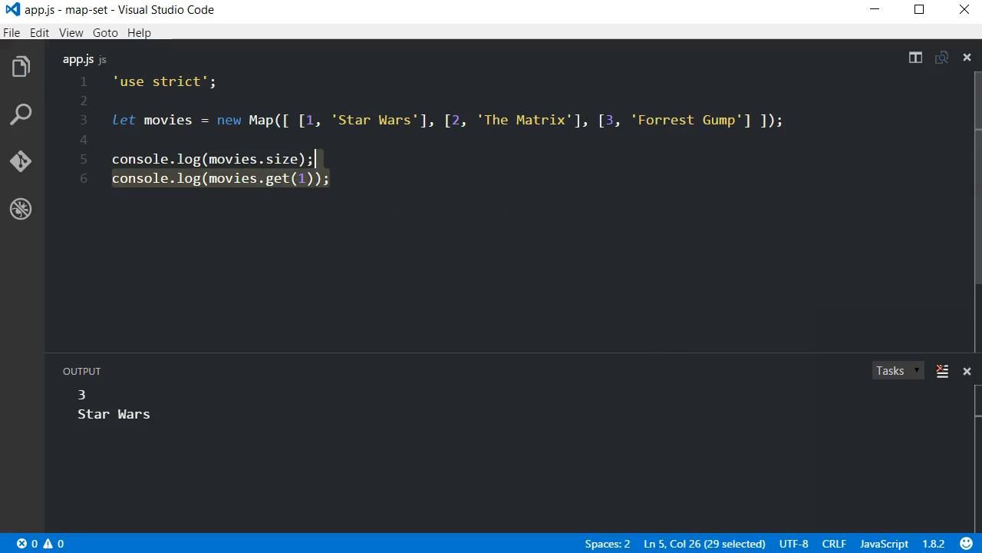
- Add a booleans Map with true/false keys and log booleans.get(false), printing 'No'
text(let booleans = new Map([ [true, 'Yes'], [false, 'No'] ]);)
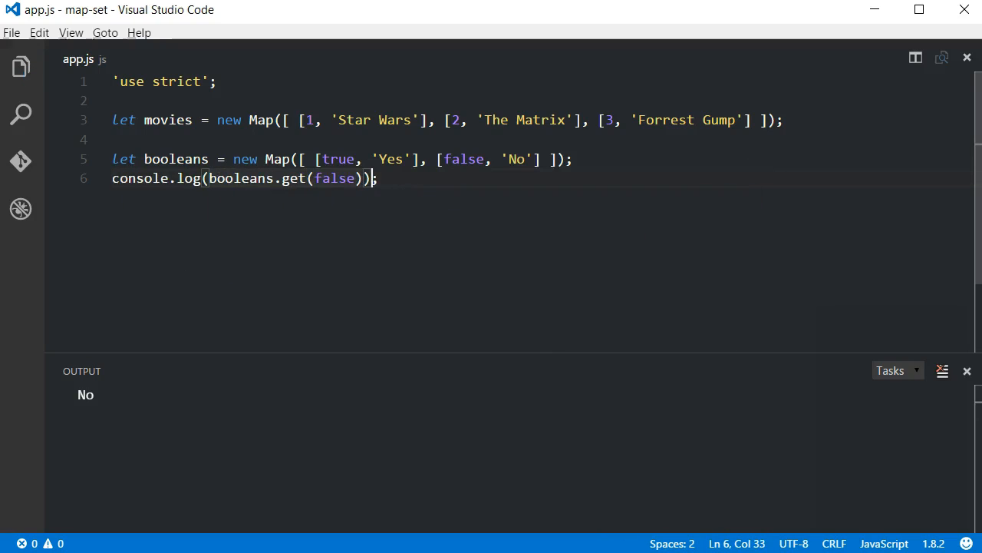
text(\)
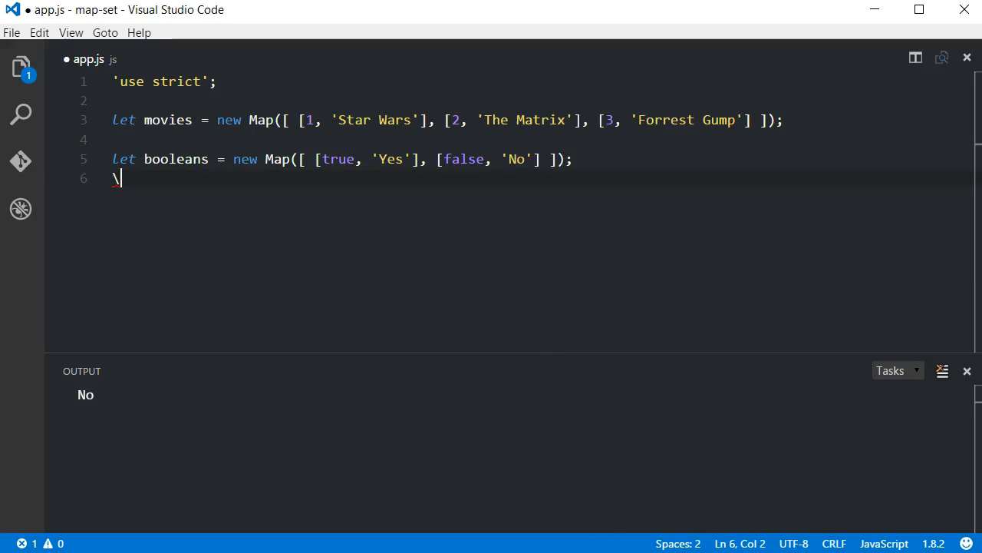
- Create a Map keyed by empty objects and obj set to 3, log map.get(obj), then remove the demo
text(let map = new Map();)
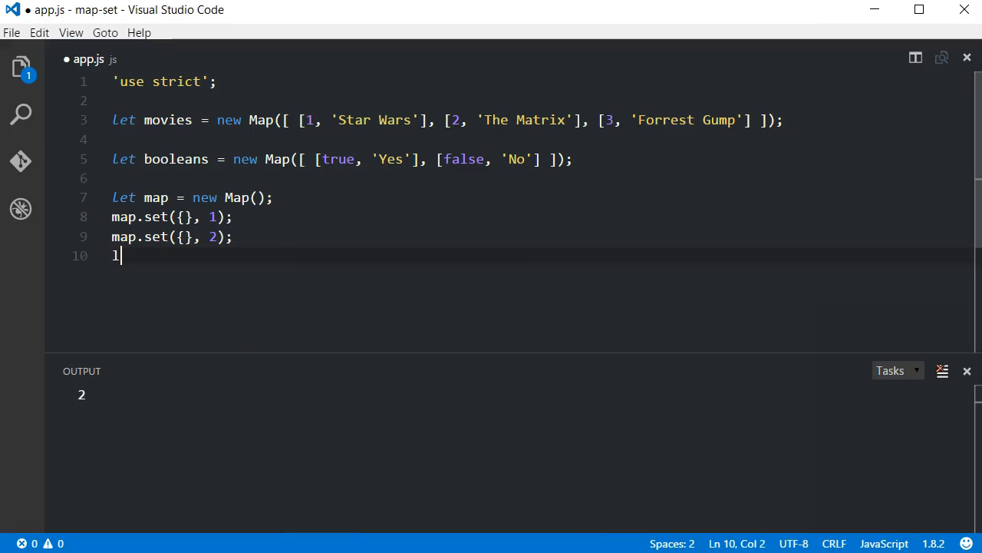
text(et obj = {};)
text(map.set(obj, 3);)
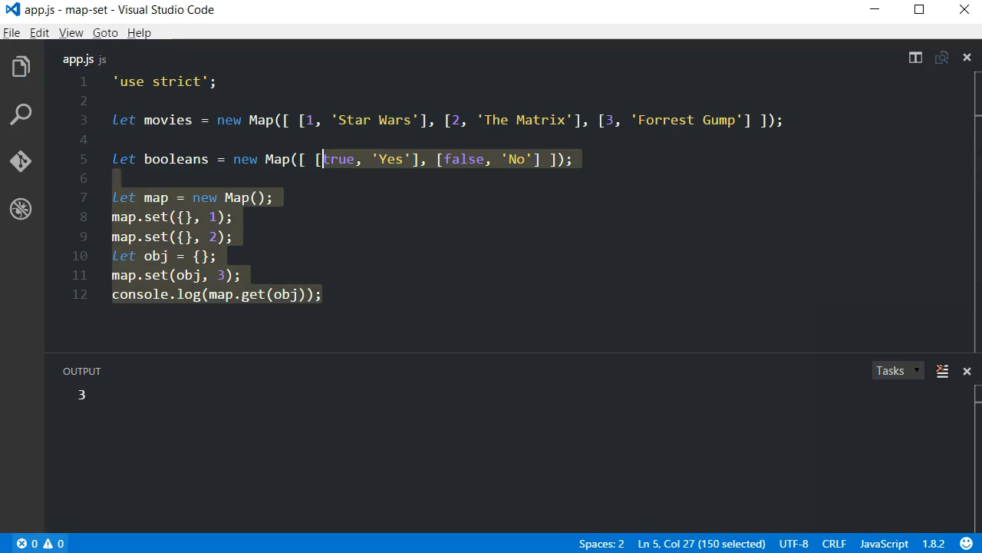
text(fo)
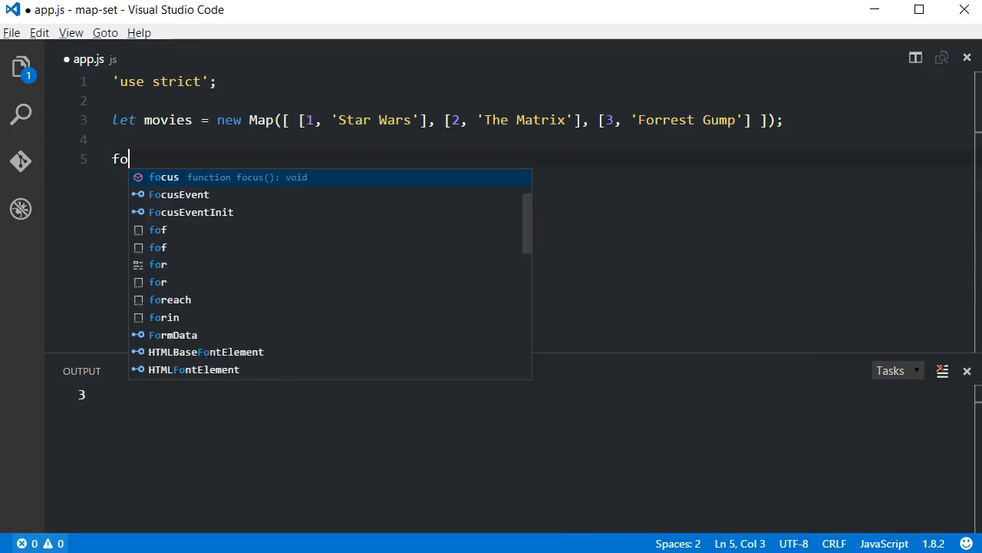
- Write a for...of loop over movies logging keys, then values(), then entries() as entry
text(r(let key mov)
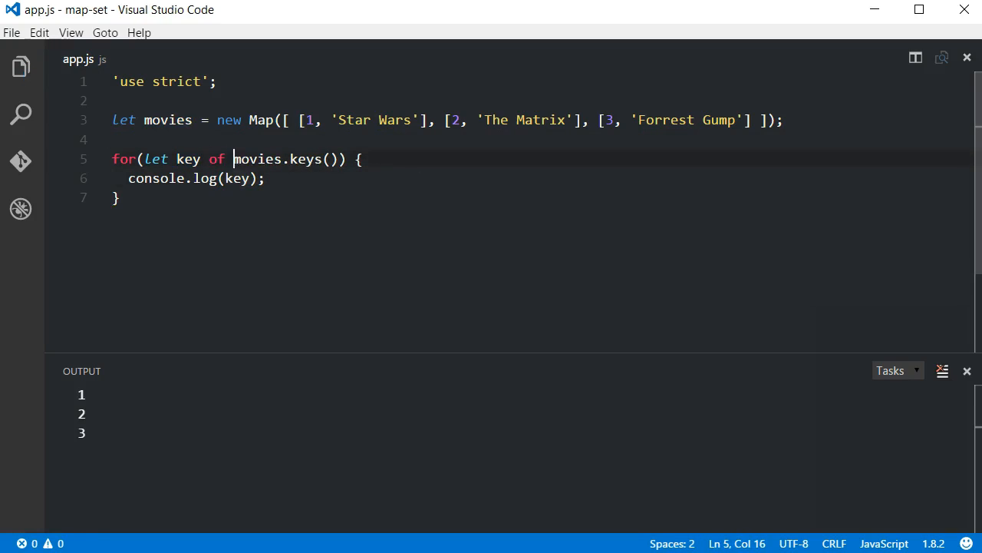
text(value)
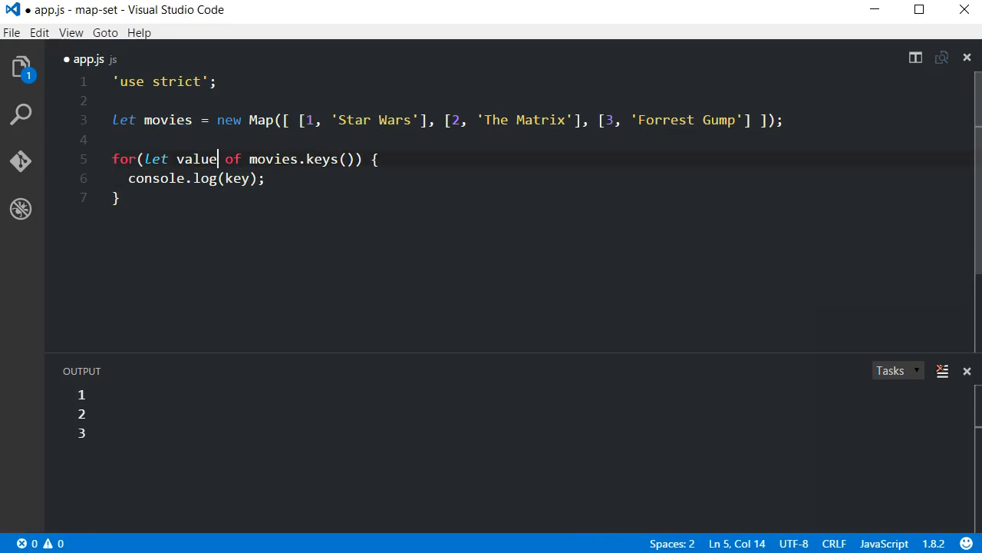
text(values)
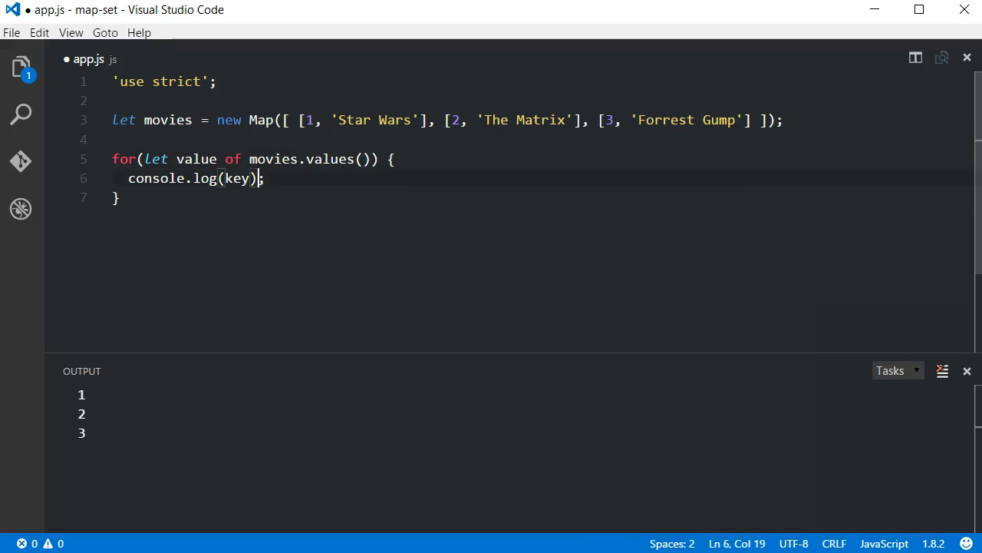
text(value)
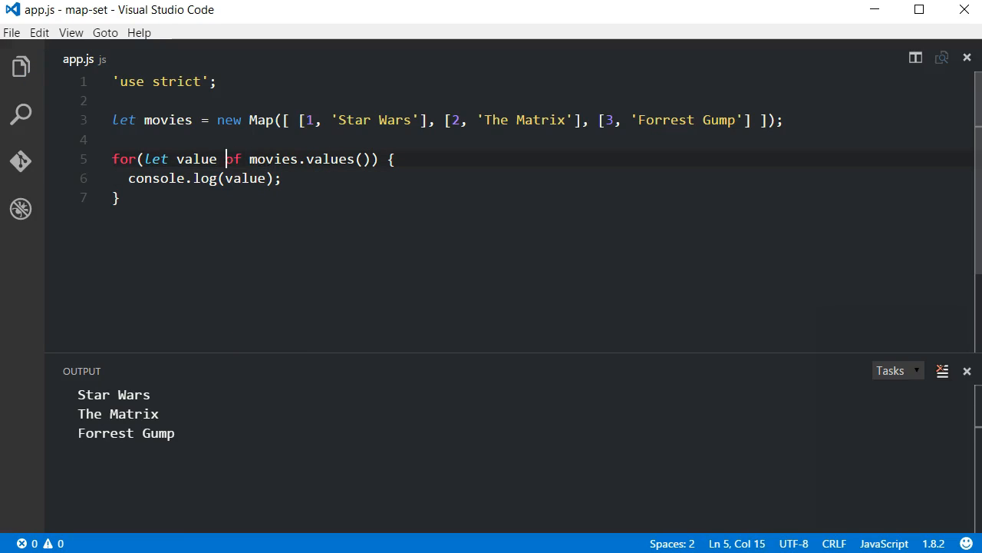
text(entry)
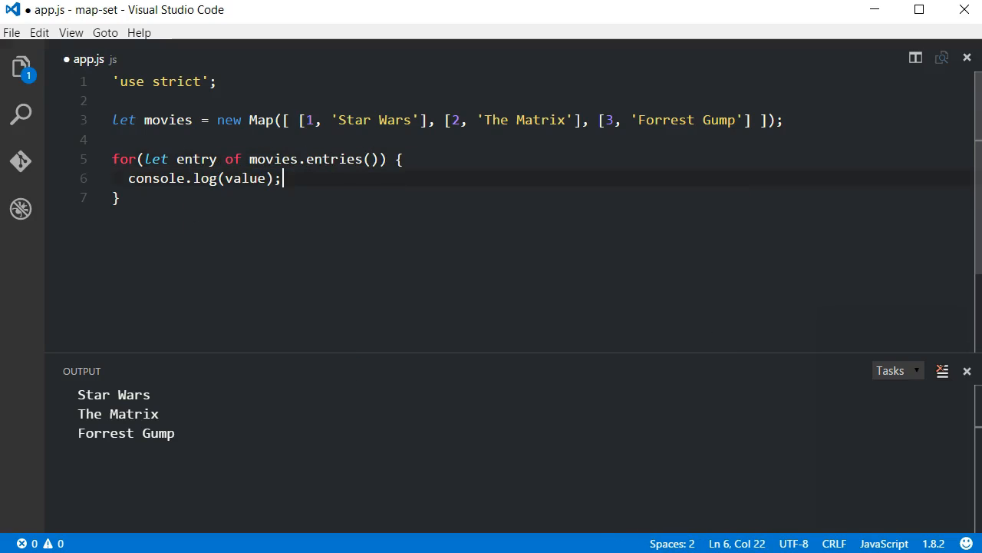
- Log entry[0] and entry[1] and drop .entries() so the loop iterates movies directly
double_click(246, 178)
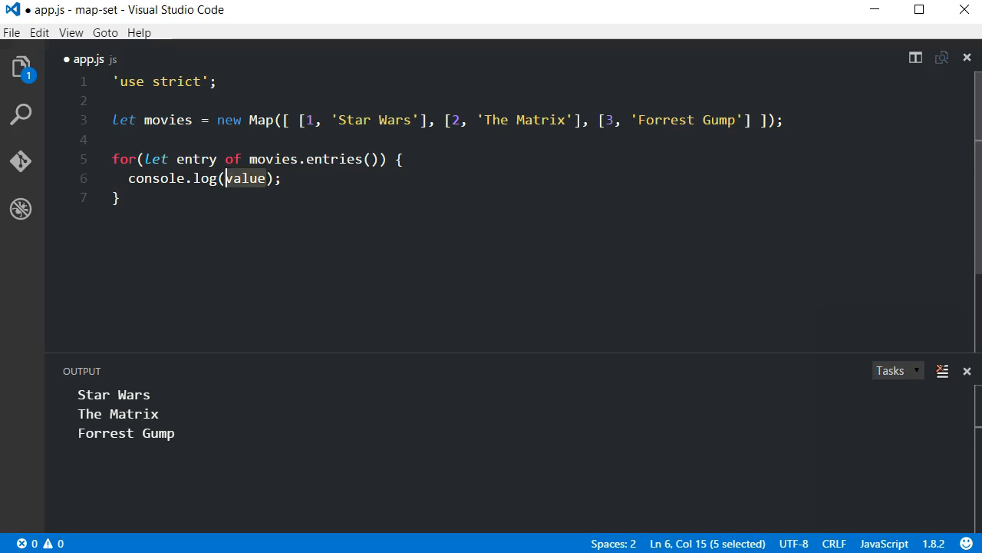
text(entry[0], entry[1)
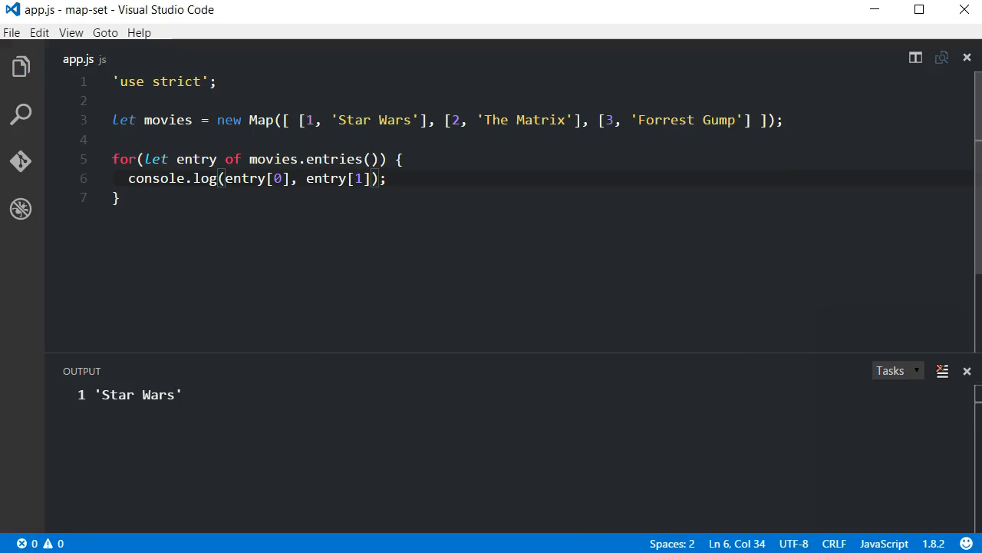
double_click(196, 159)
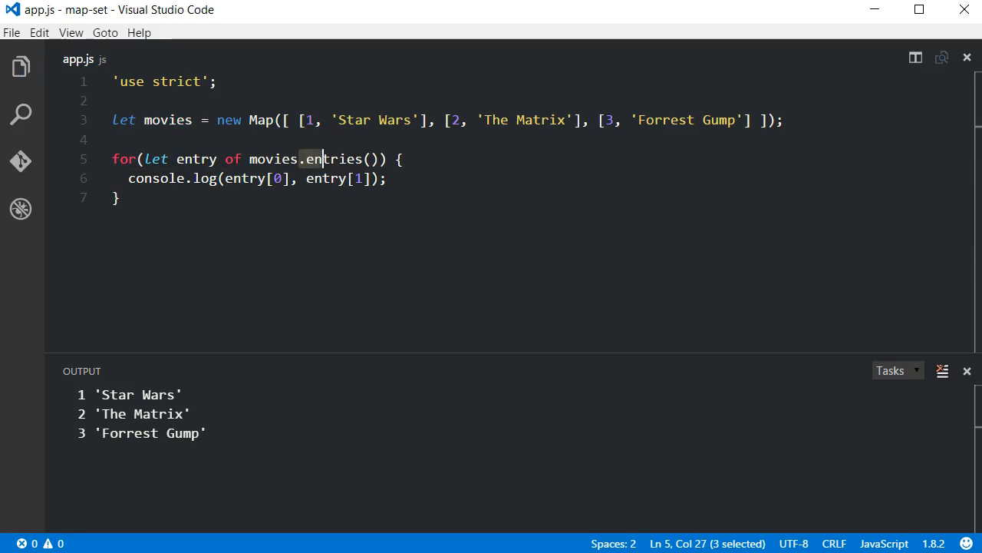
key(Backspace)
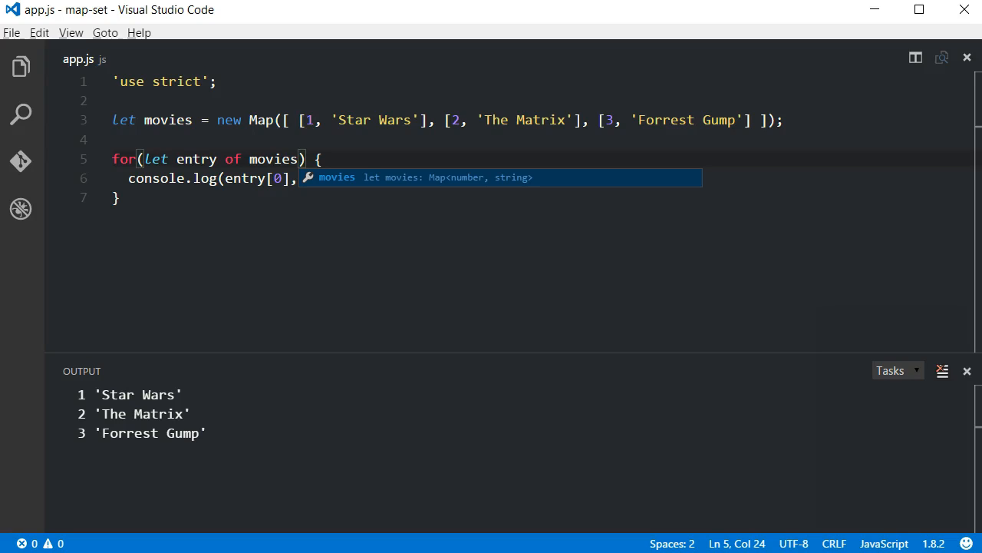
text(entry[1]);)
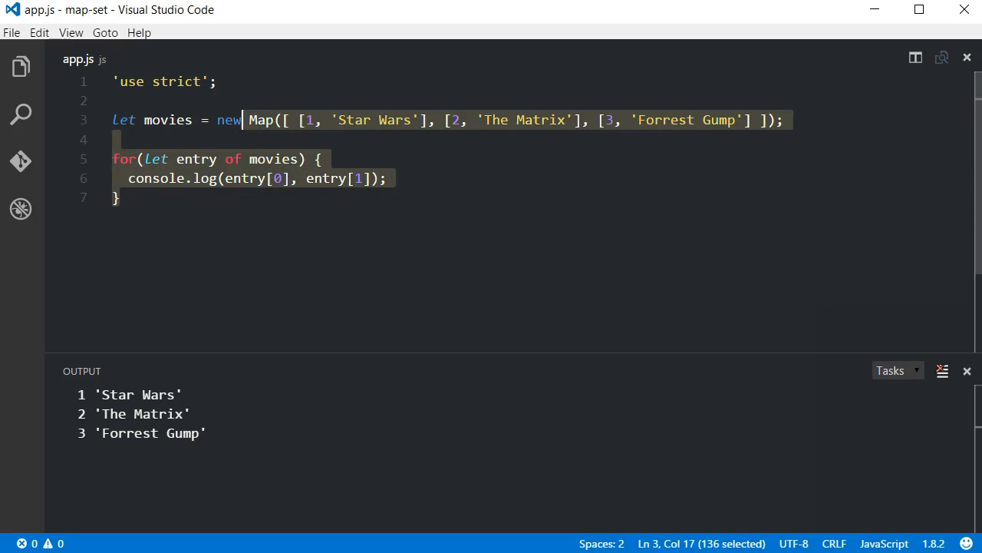
- Make movies a new Set(), add 'Forrest Gump' and delete it again
text(Set();)
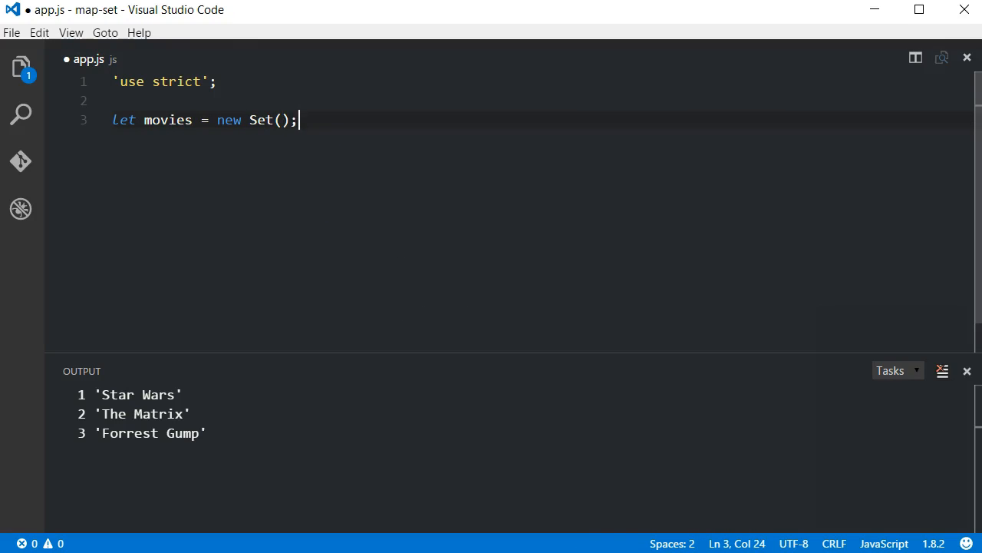
text(movies.add('The Matrix');)
text(movies.add('Star Wars');)
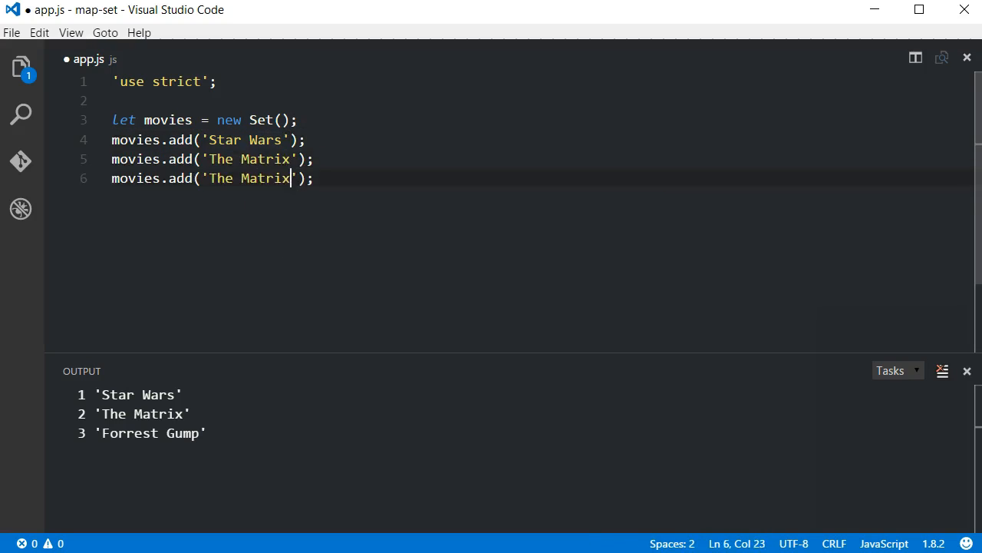
text(Forrest Gump)
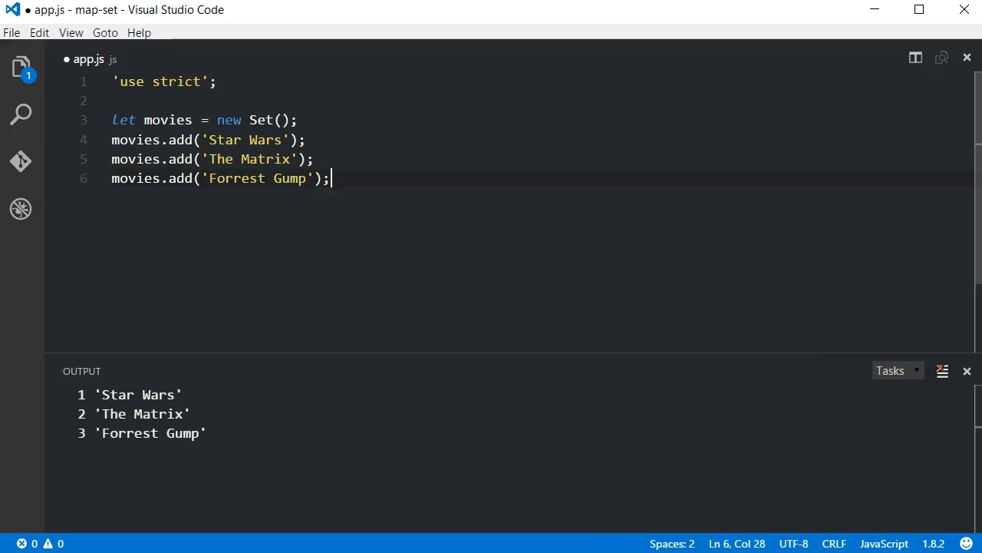
text(movies.delete())
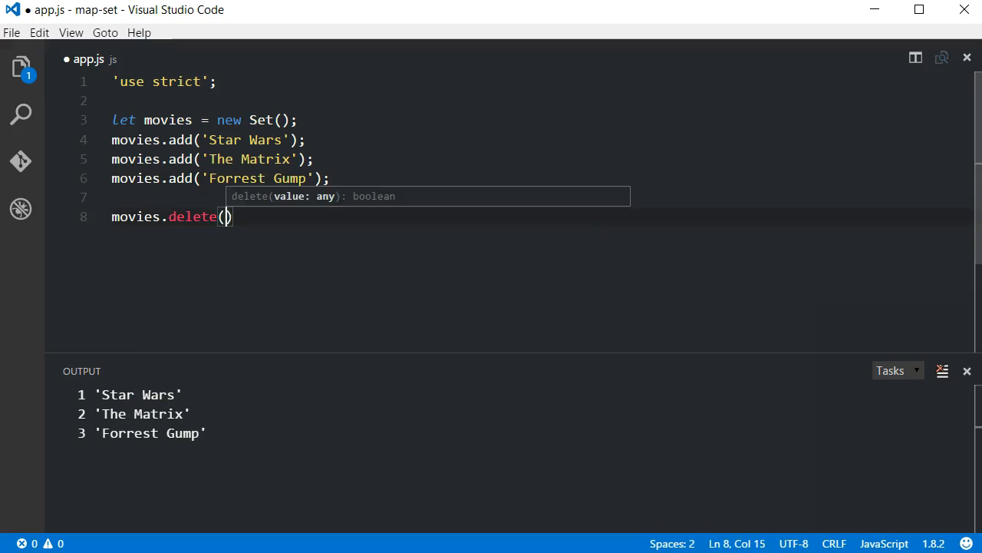
text('Forrest Gump');)
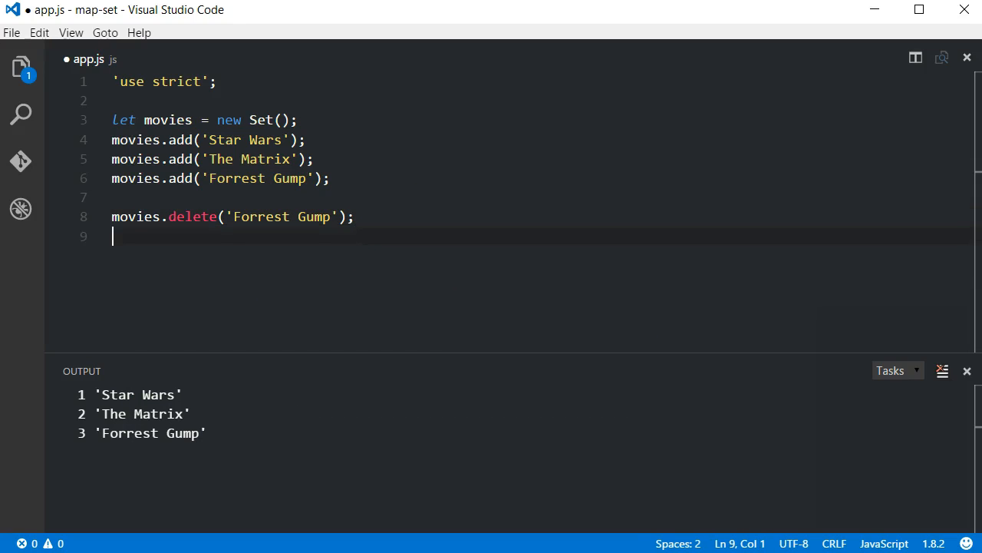
- Log movies.has('Forrest Gump') as false and movies.size, which prints 0
text(console.log(movi);)
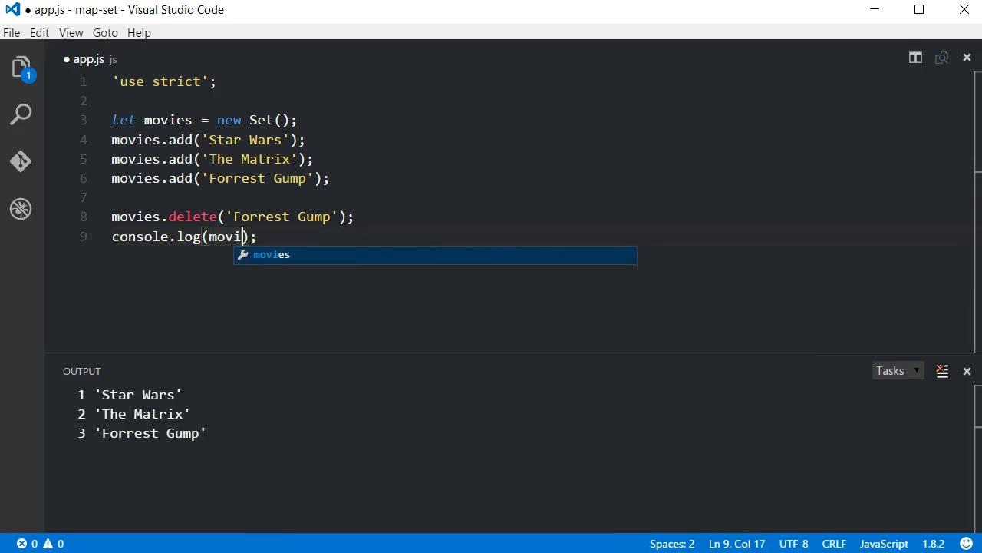
text(.has('Forrest Gump)
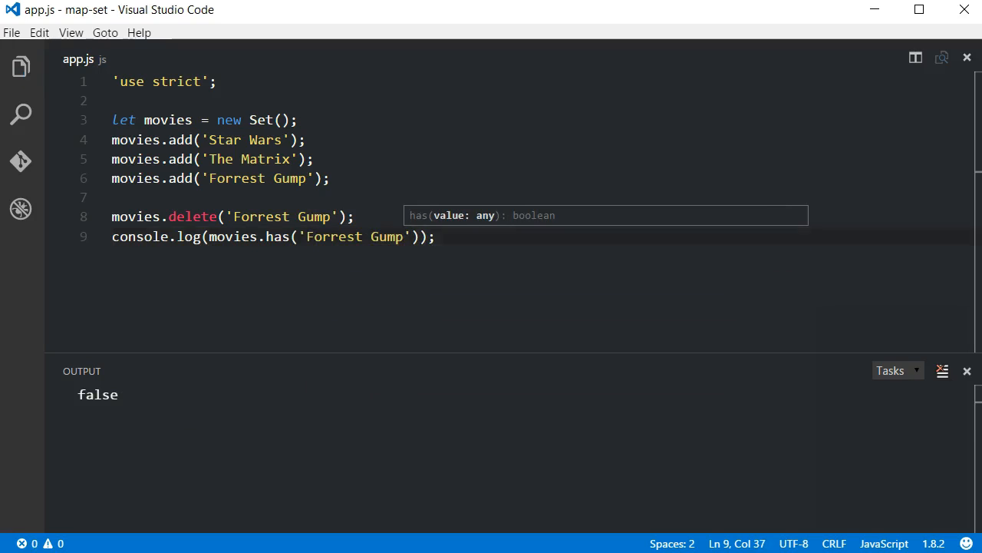
text(clg)
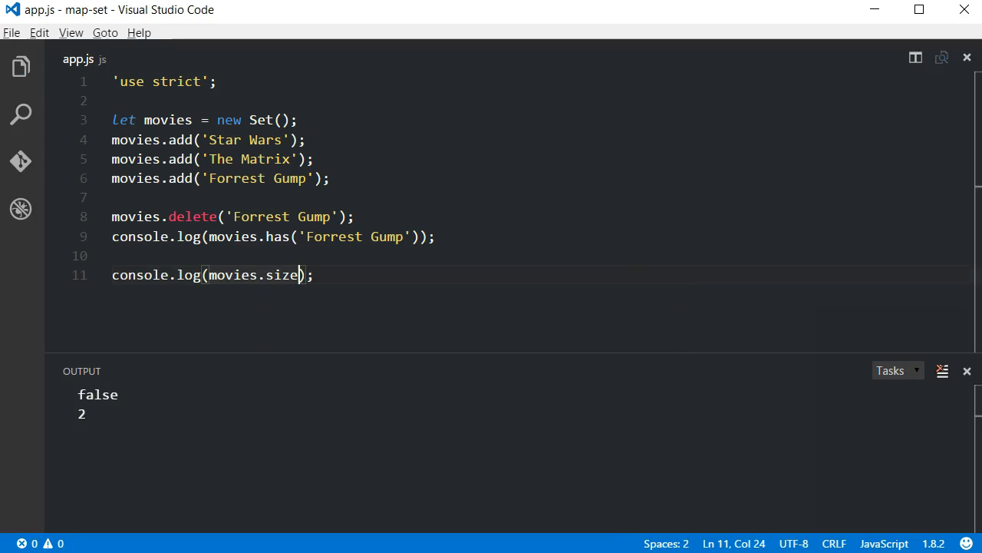
text(movie.)
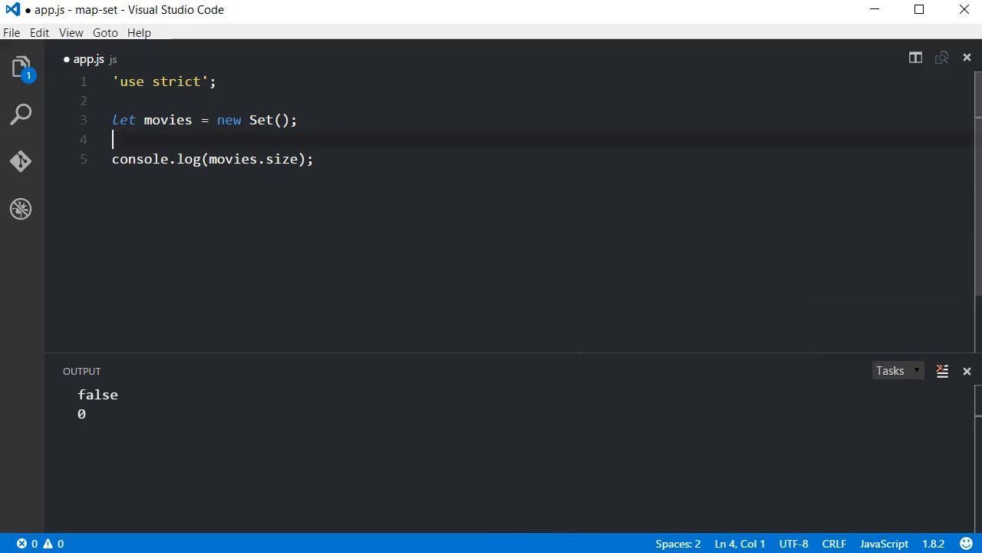
- Initialize the Set from ['Star Wars', 'The Matrix', 'Forrest Gump']
text(['St')
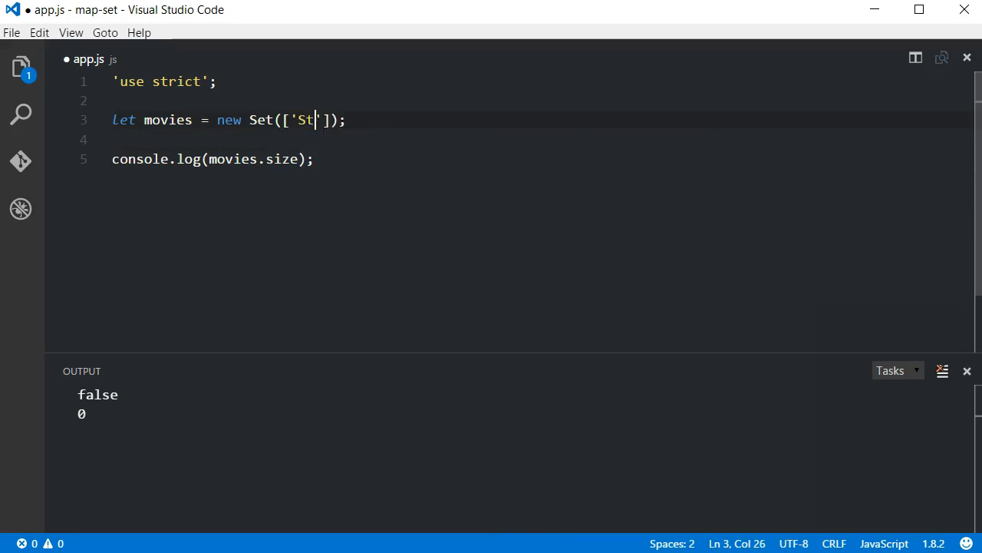
text(ar Wars', 'The Matrix', 'F)
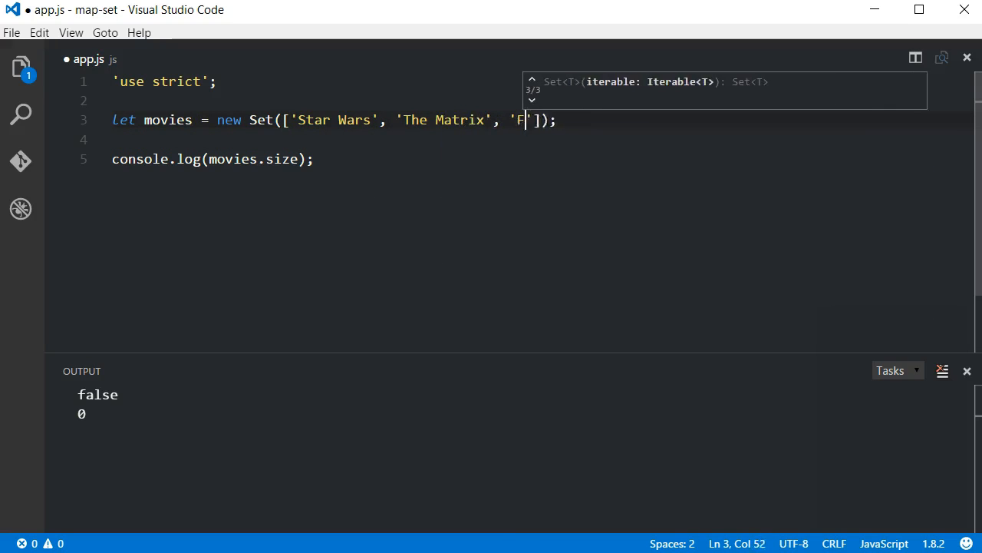
text(orrest Gump)
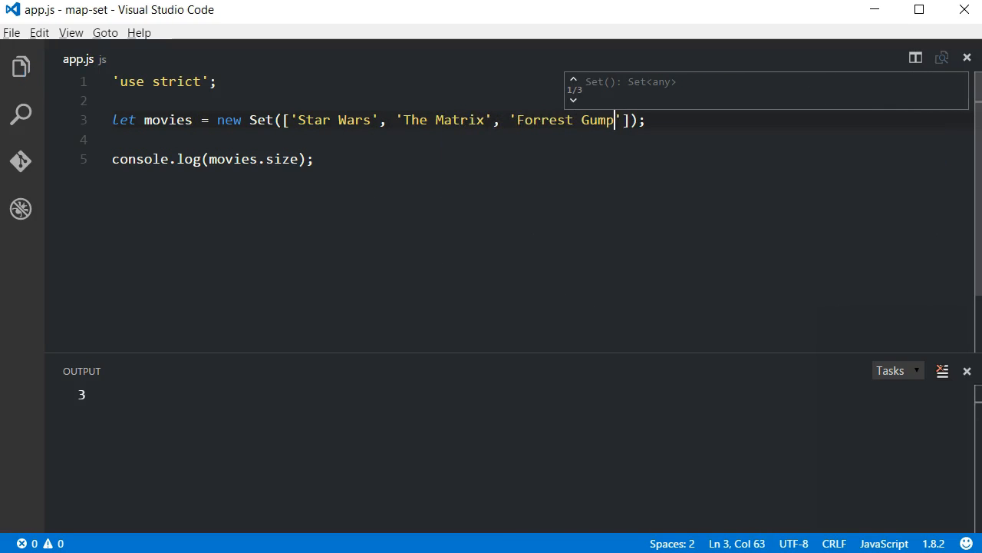
- Loop over movies with for...of logging each movie title
text(fof)
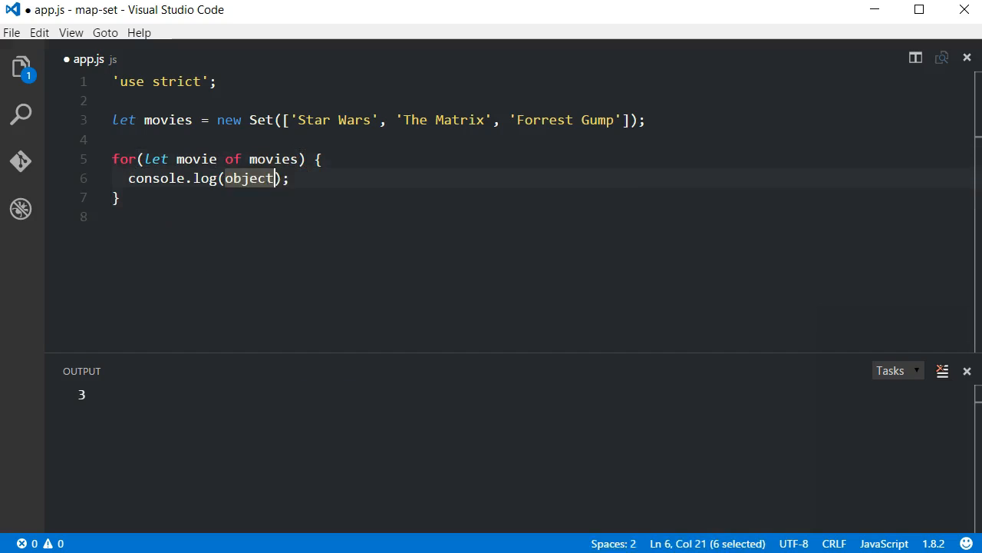
text(movie)
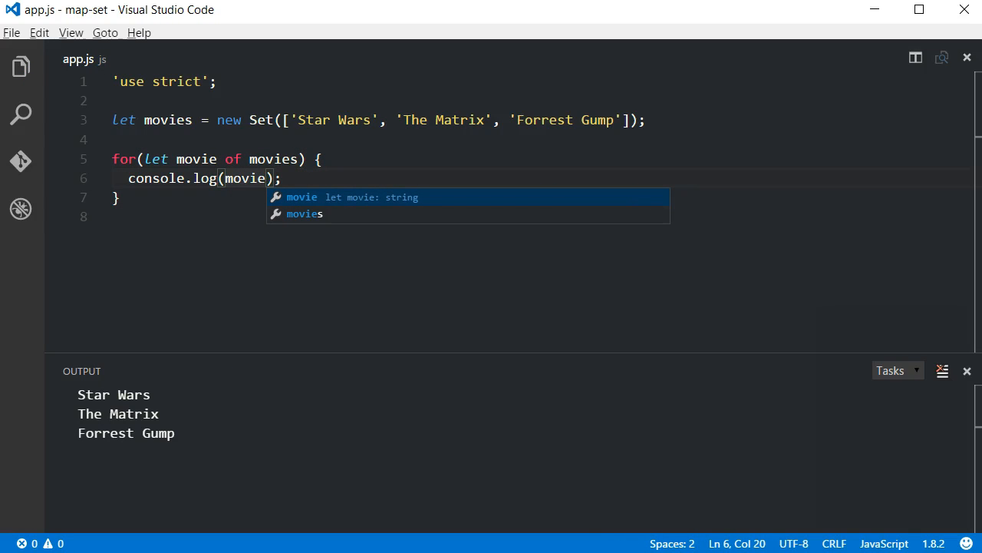